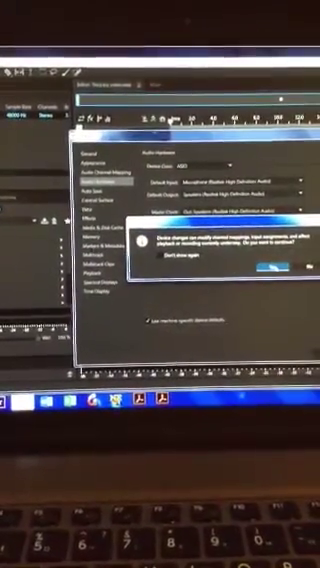
Acknowledge the audio device change warning, returning to the Audio Hardware preferences.
left_click(264, 264)
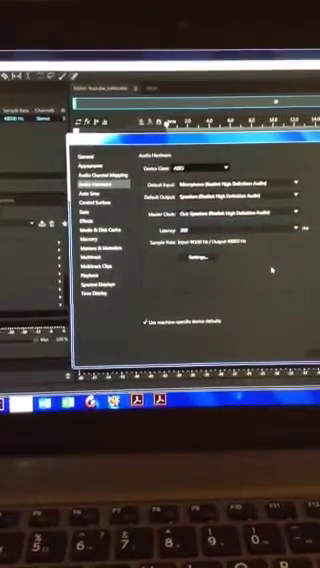